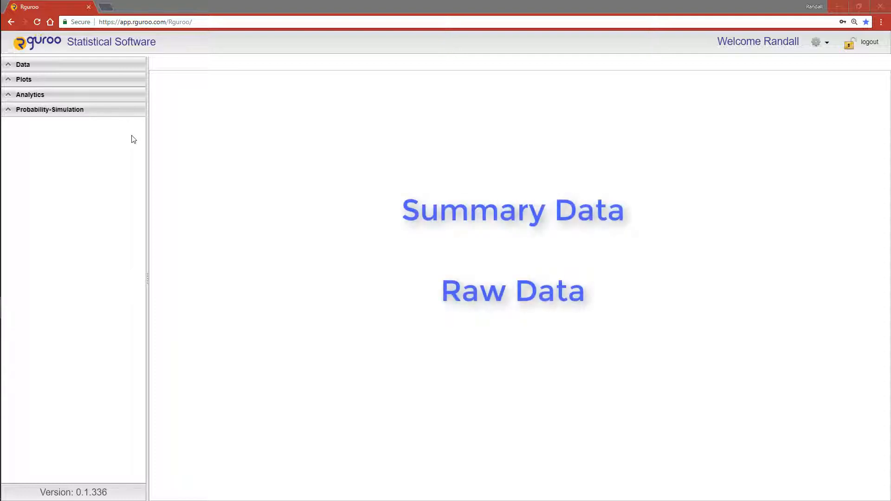
- Start a new Proportion Inference > Two Populations analysis from the Analytics menu
{"action": "left_click", "coordinate": [512, 211]}
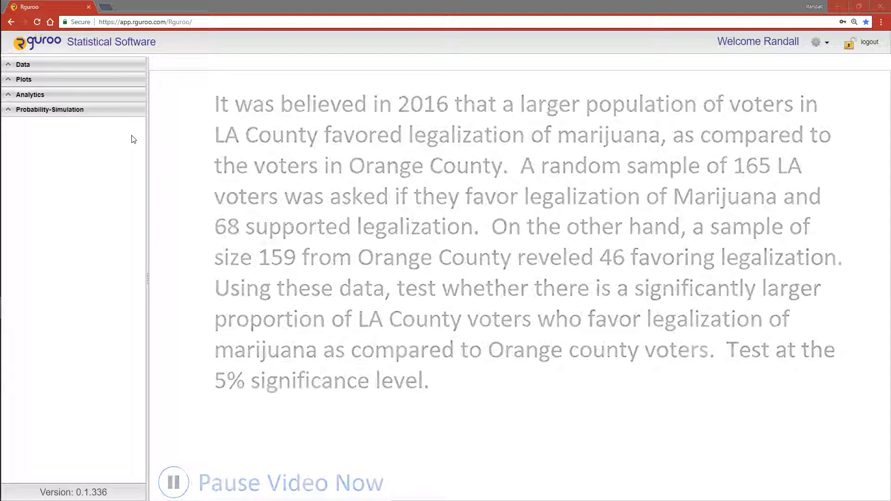
{"action": "left_click", "coordinate": [30, 95]}
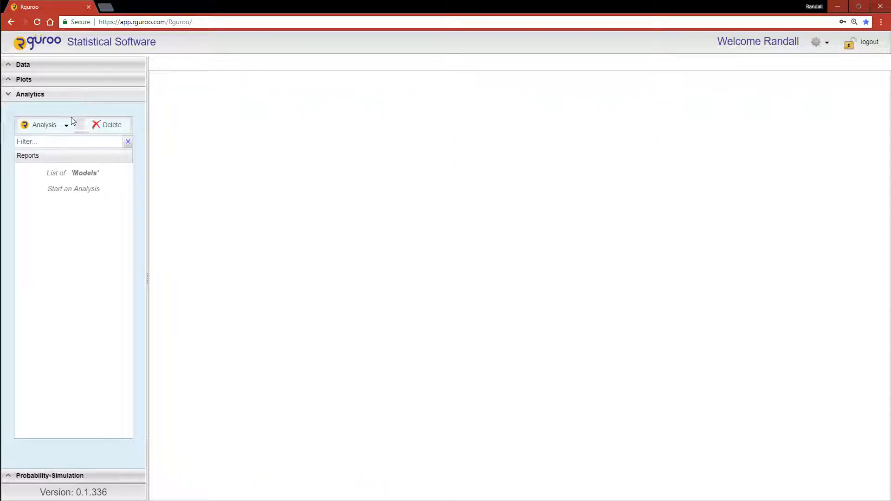
{"action": "left_click", "coordinate": [67, 124]}
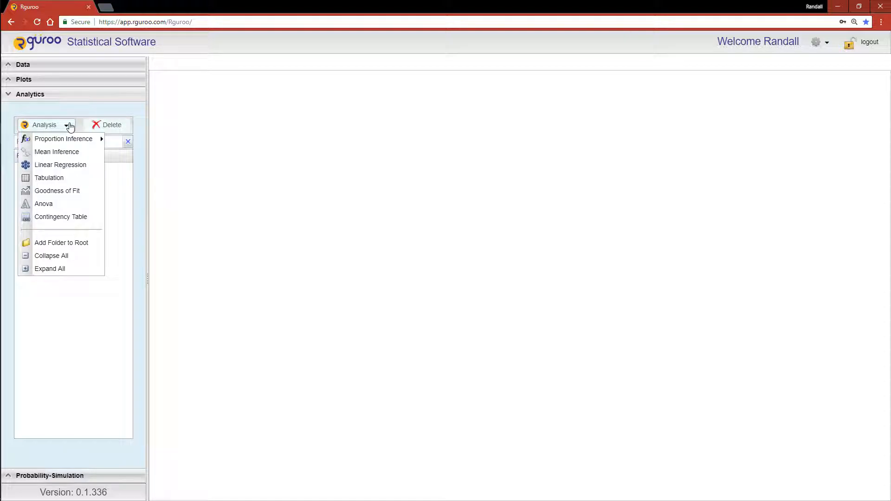
{"action": "mouse_move", "coordinate": [64, 138]}
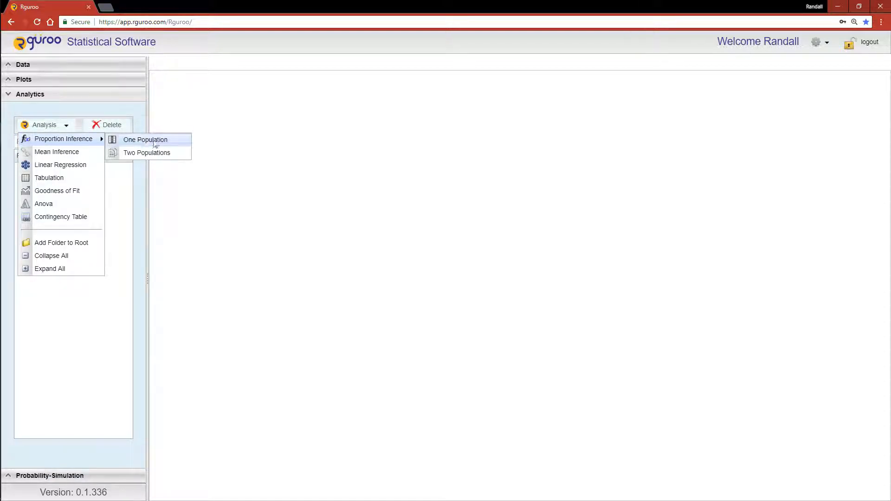
{"action": "left_click", "coordinate": [146, 152]}
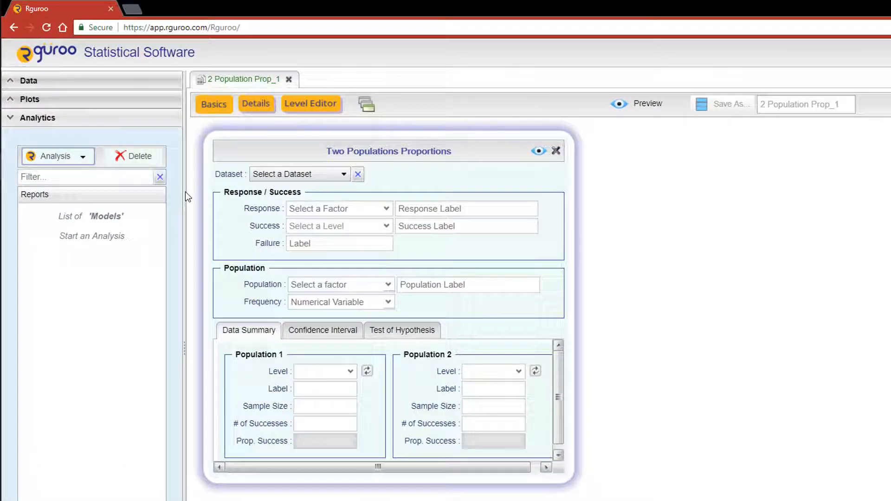
- Label the response Marijuana Legalization, success Favor Legalization and populations Voters
{"action": "type", "text": "Marijuana Legalization"}
{"action": "type", "text": "F"}
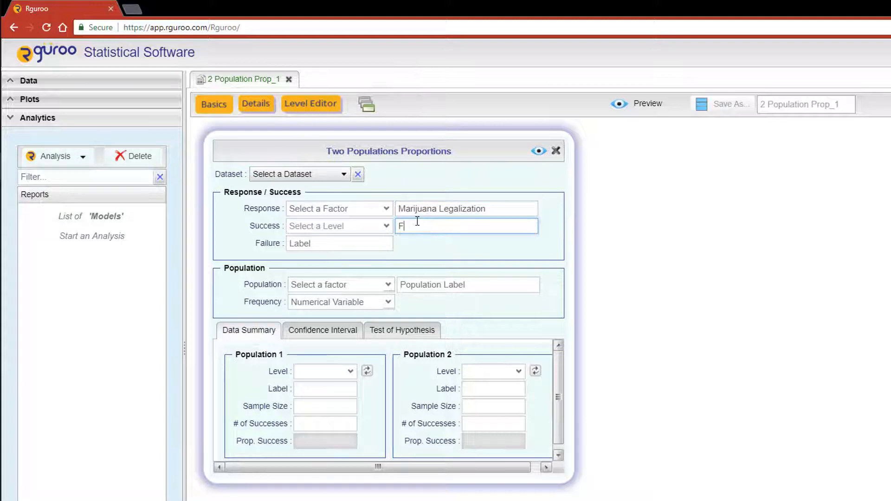
{"action": "type", "text": "avor Legalization"}
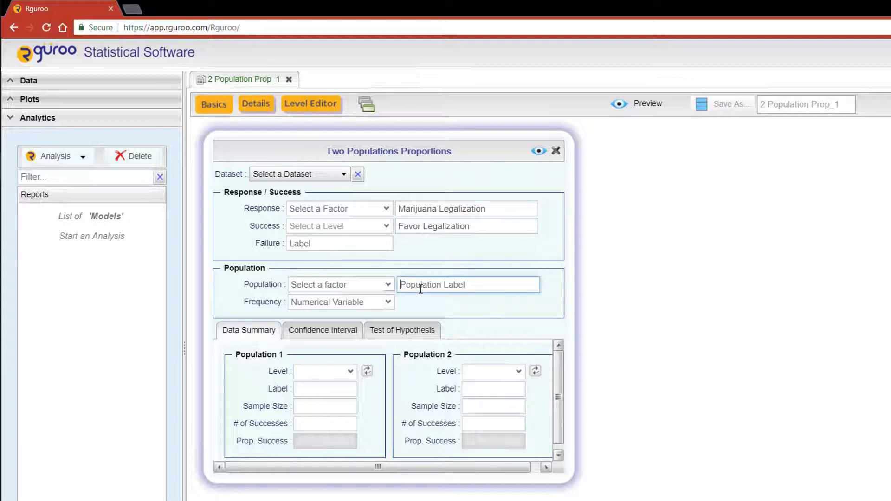
{"action": "type", "text": "Voters"}
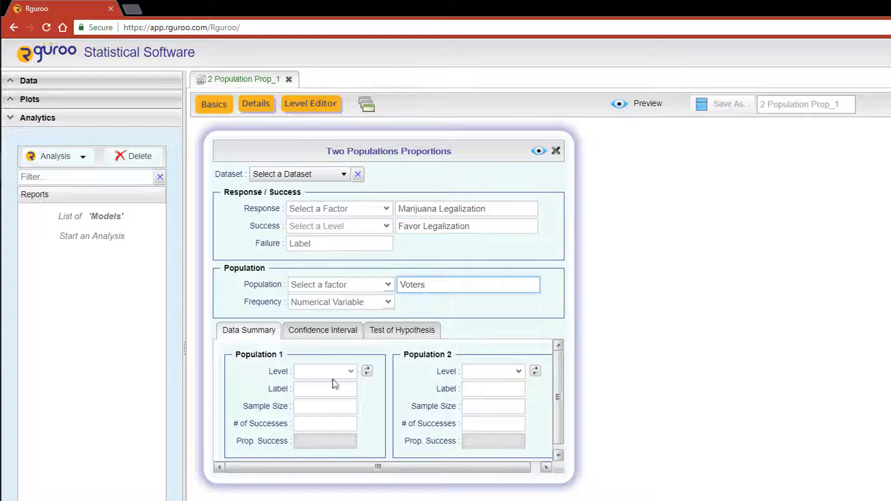
- Enter summary data: LA County 165 voters with 68 successes, Orange County 159 with 46
{"action": "type", "text": "L"}
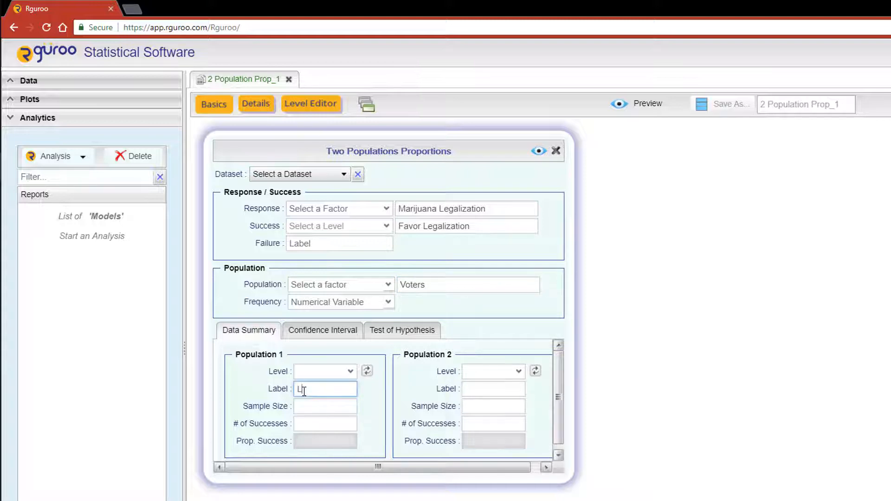
{"action": "type", "text": "A County"}
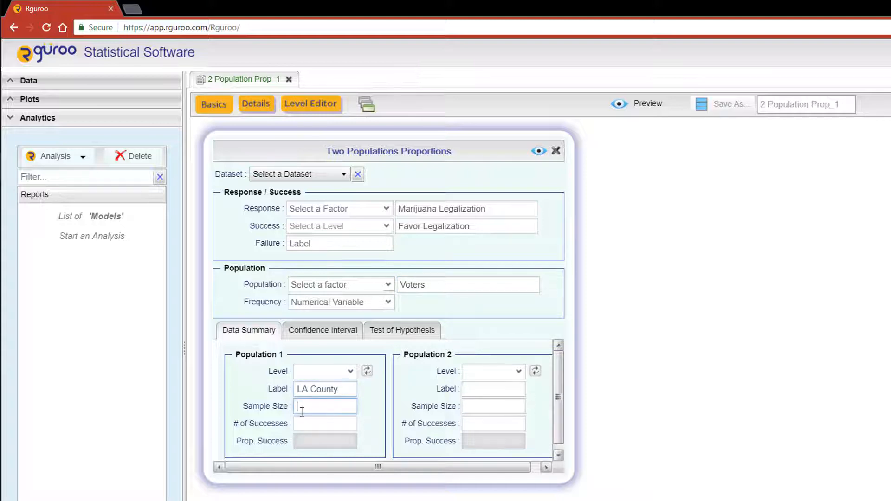
{"action": "type", "text": "165"}
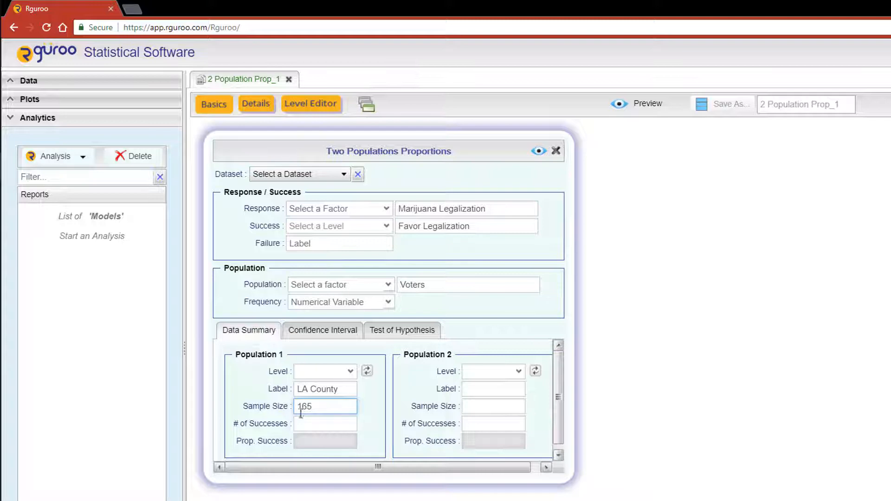
{"action": "left_click", "coordinate": [325, 424]}
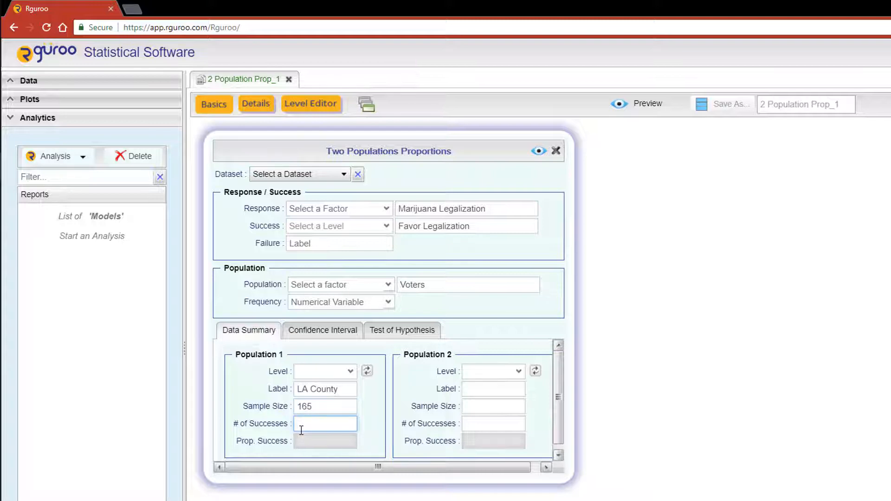
{"action": "type", "text": "68"}
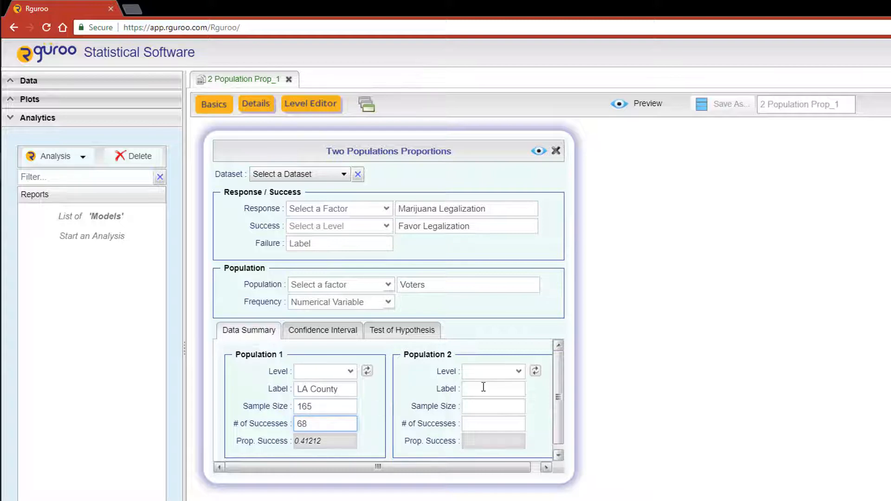
{"action": "type", "text": "Orange County"}
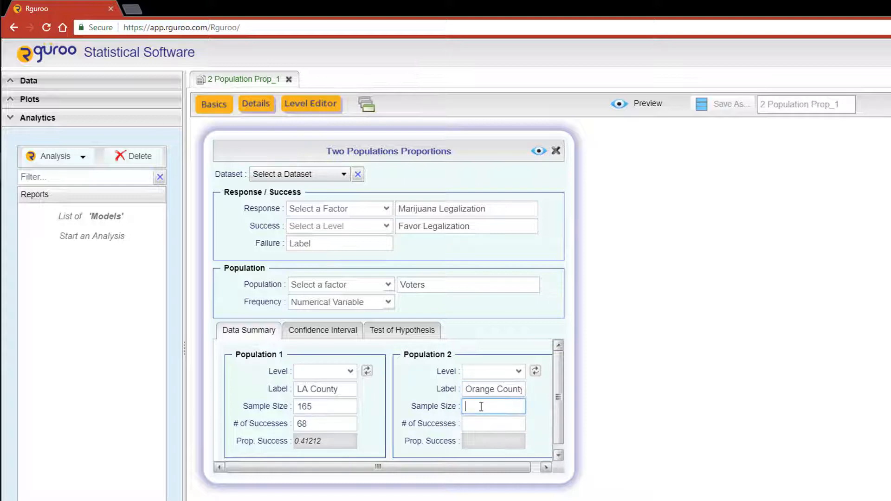
{"action": "type", "text": "159"}
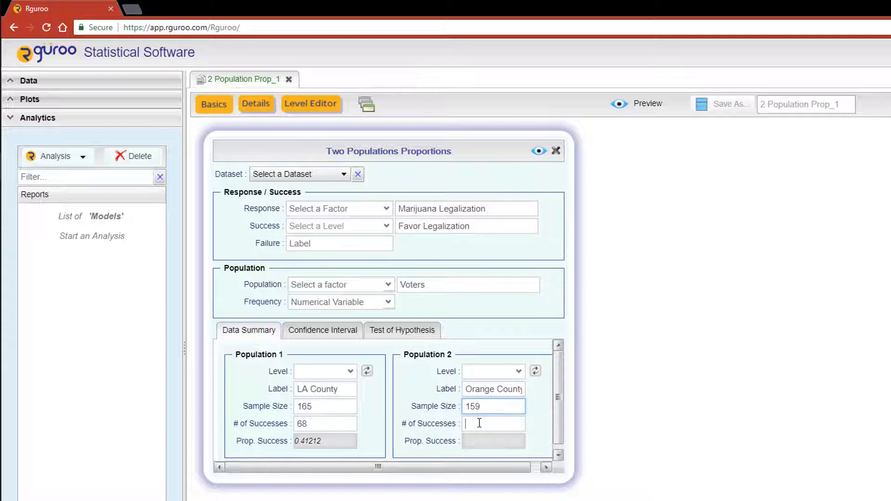
{"action": "type", "text": "46"}
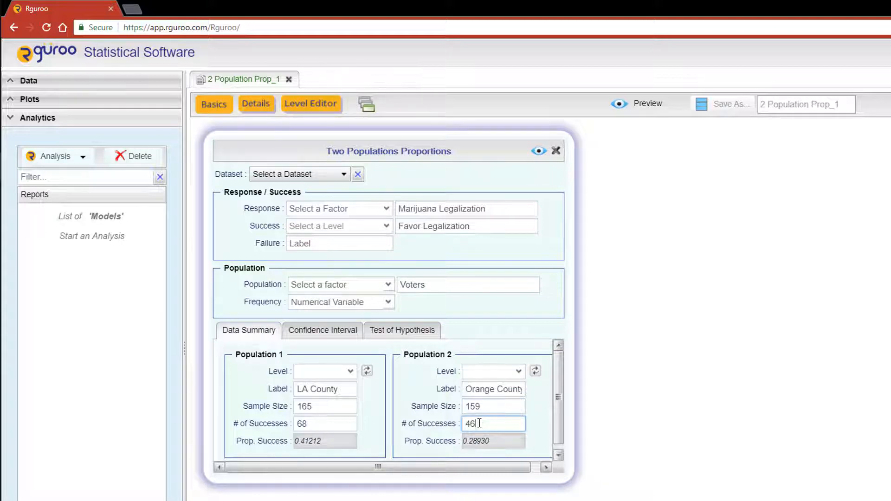
{"action": "left_click", "coordinate": [402, 330]}
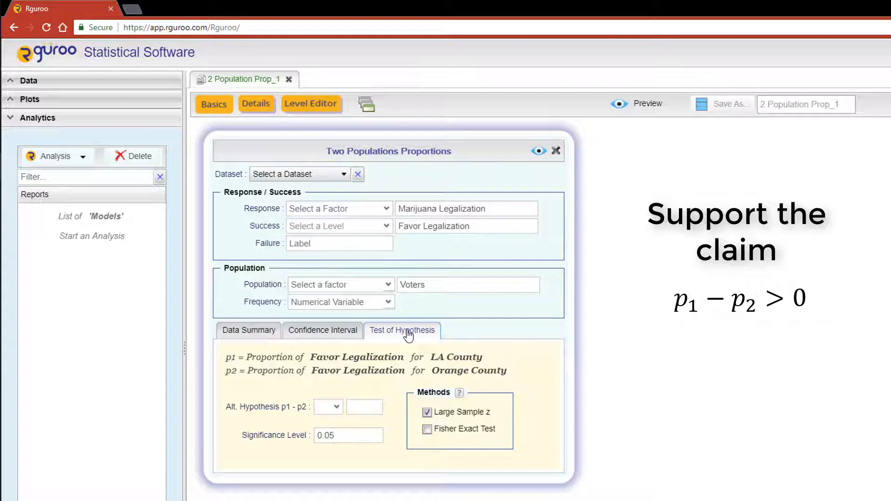
- Set the alternative hypothesis p1 - p2 > 0 at 0.05 level and preview the test report
{"action": "left_click", "coordinate": [365, 407]}
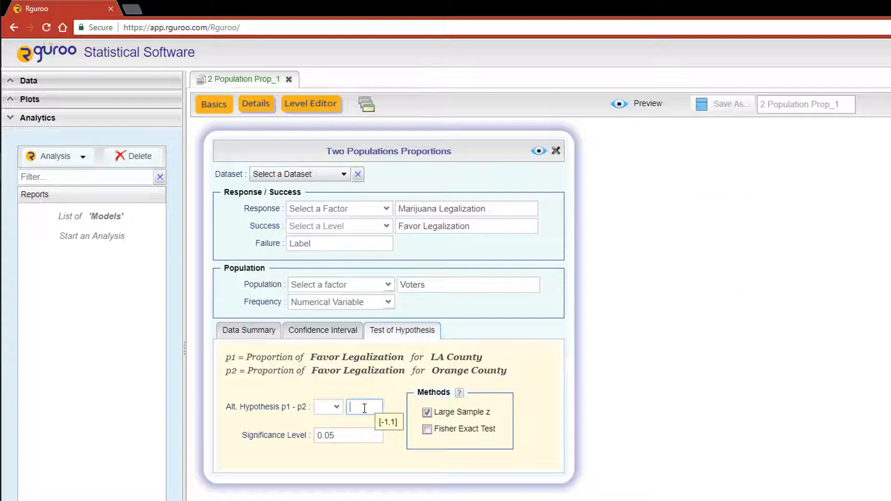
{"action": "left_click", "coordinate": [327, 407]}
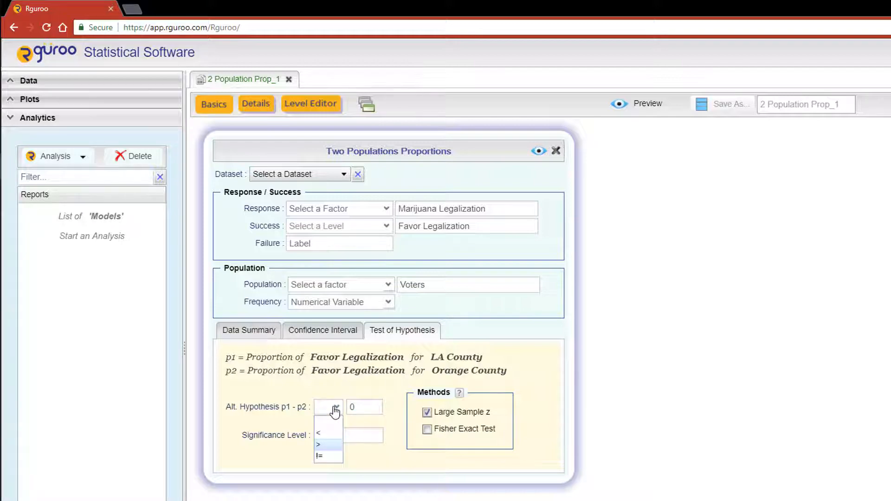
{"action": "left_click", "coordinate": [318, 445]}
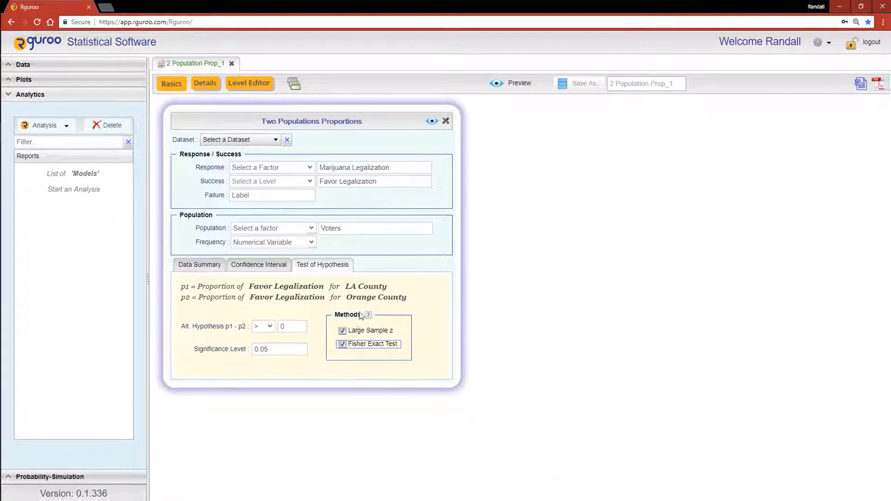
{"action": "left_click", "coordinate": [518, 82]}
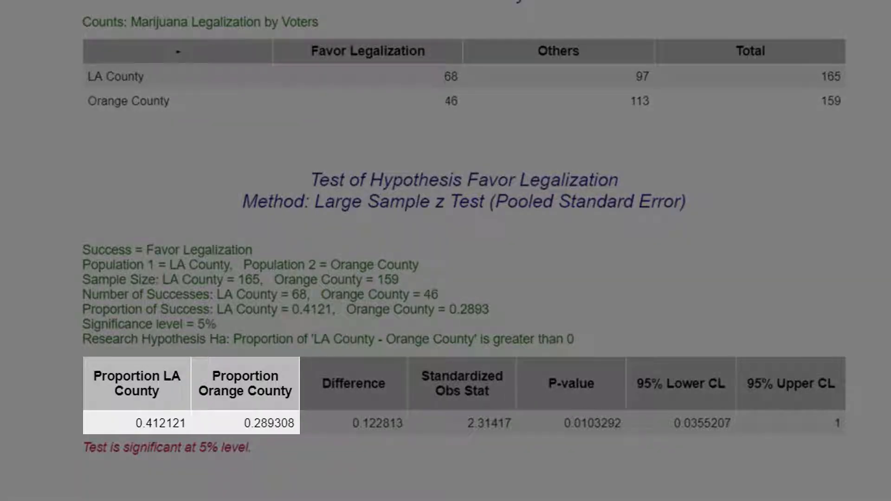
{"action": "left_click", "coordinate": [353, 384]}
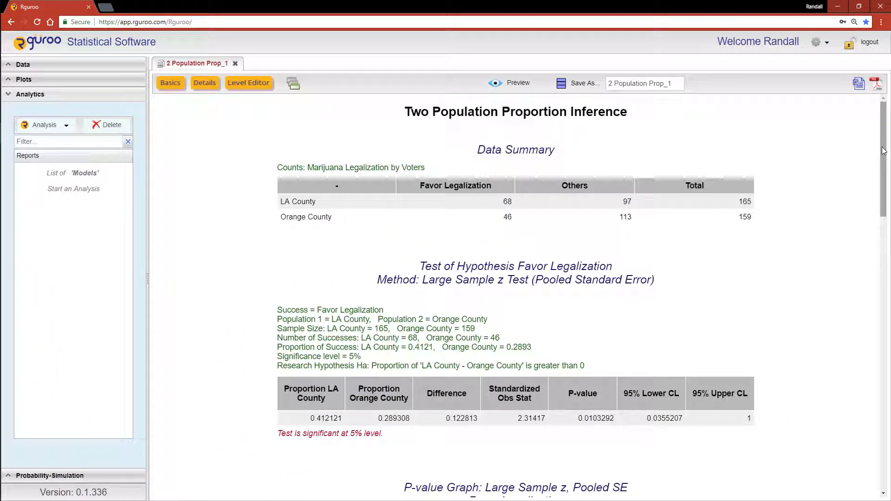
{"action": "scroll", "scroll_direction": "down", "scroll_amount": 3}
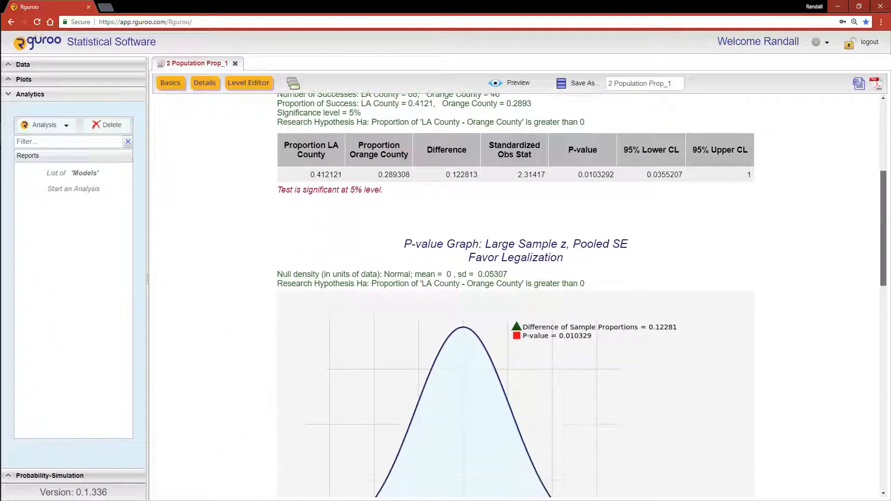
{"action": "scroll", "scroll_direction": "down", "scroll_amount": 3}
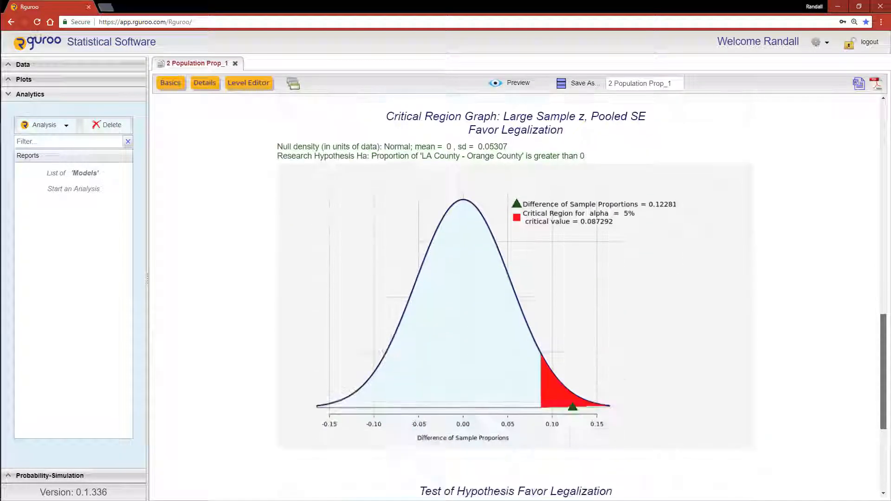
{"action": "scroll", "scroll_direction": "down", "scroll_amount": 3}
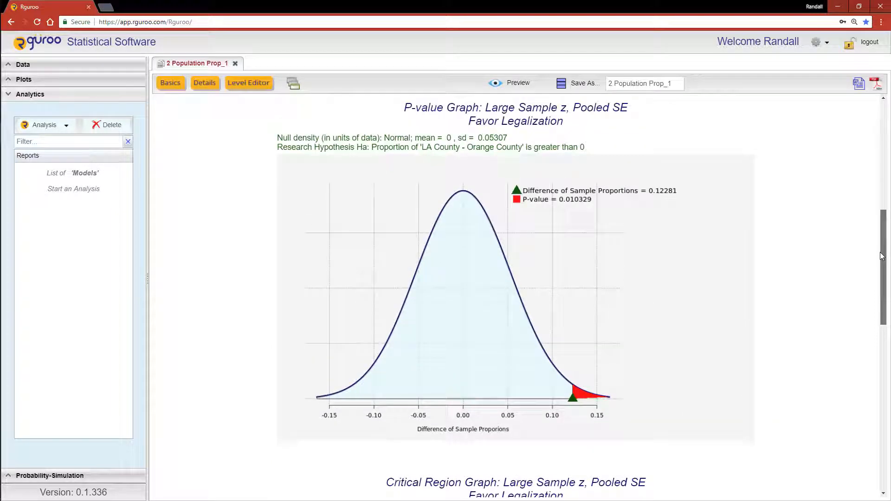
{"action": "scroll", "scroll_direction": "down", "scroll_amount": 3}
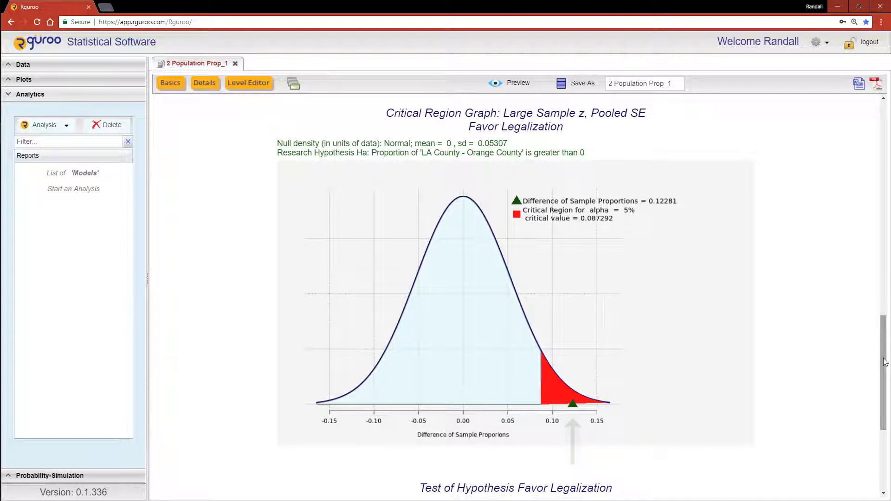
{"action": "scroll", "scroll_direction": "down", "scroll_amount": 3}
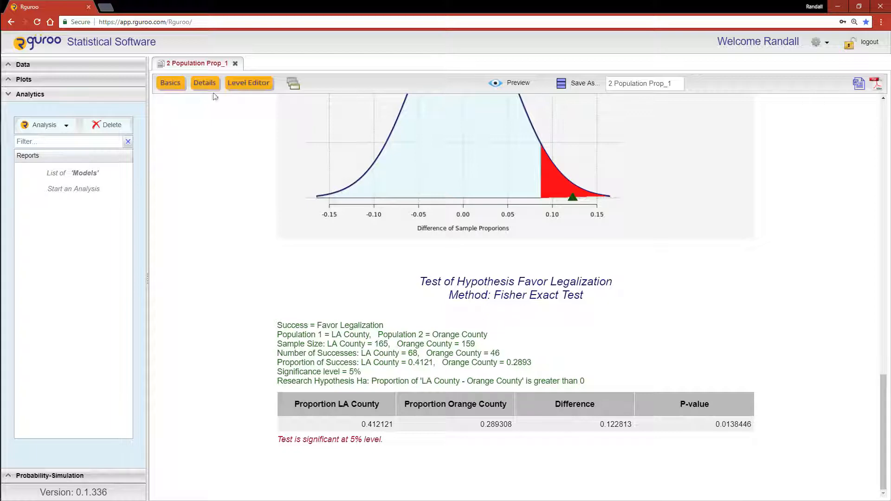
- Add the Chi-Squared and Chi-Squared With CC tests in Details and show the Report Layout Generator
{"action": "left_click", "coordinate": [205, 83]}
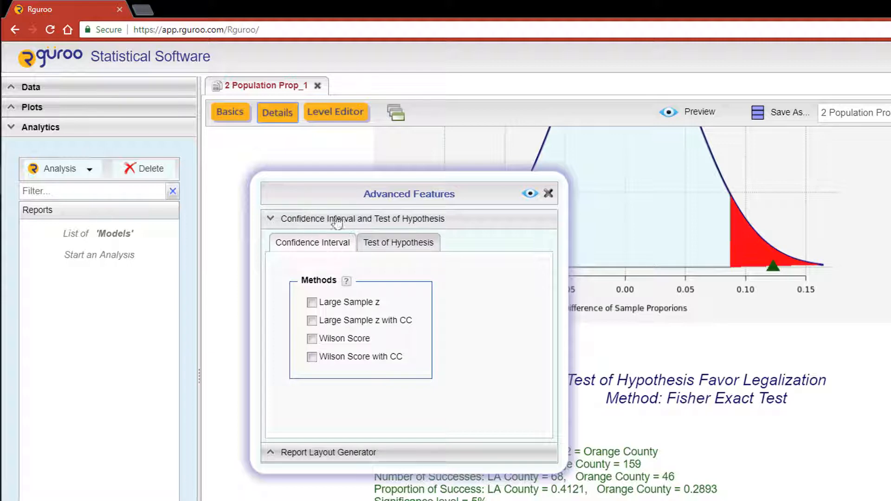
{"action": "left_click", "coordinate": [399, 243]}
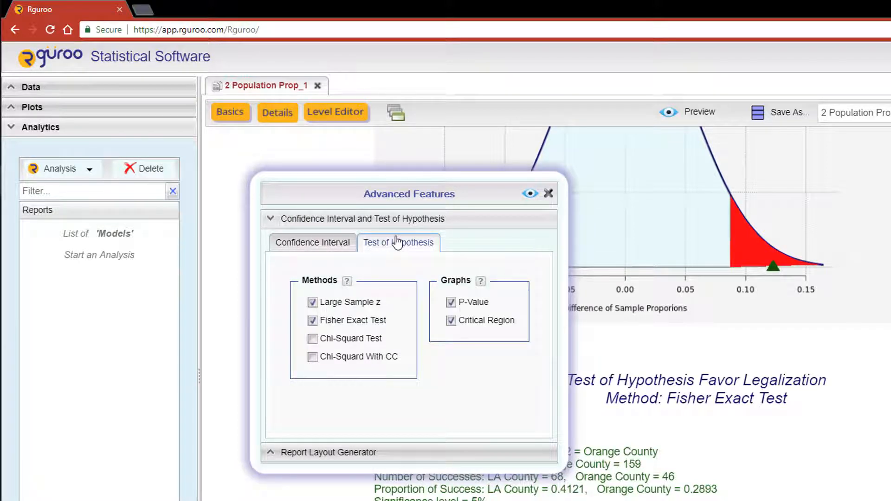
{"action": "left_click", "coordinate": [313, 357]}
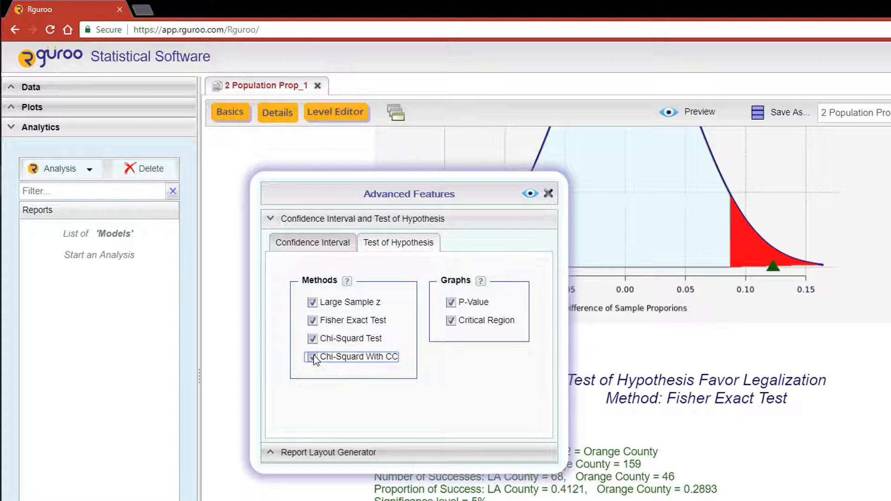
{"action": "left_click", "coordinate": [312, 357]}
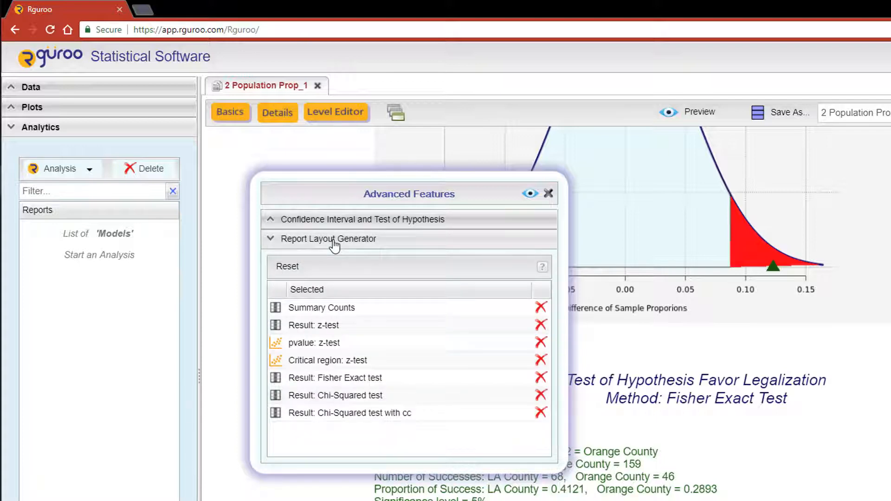
{"action": "left_click", "coordinate": [314, 343]}
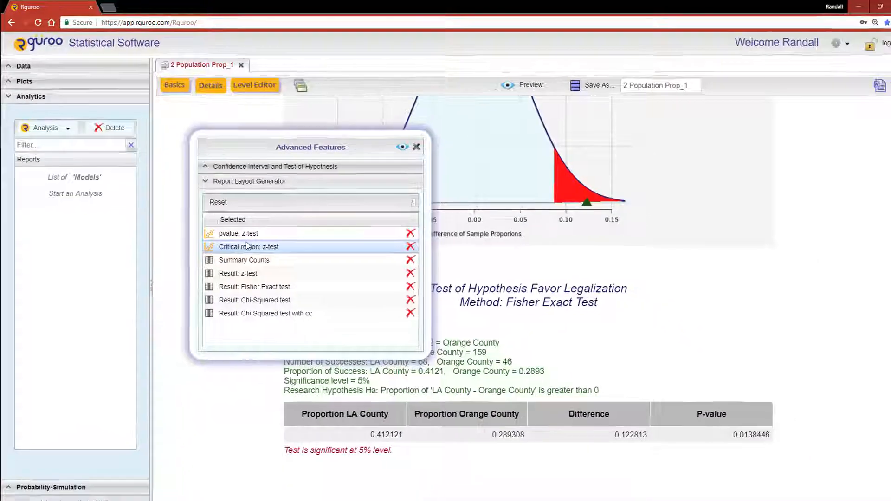
- Preview the regenerated report and scroll to the chi-squared test results at the bottom
{"action": "left_click", "coordinate": [416, 147]}
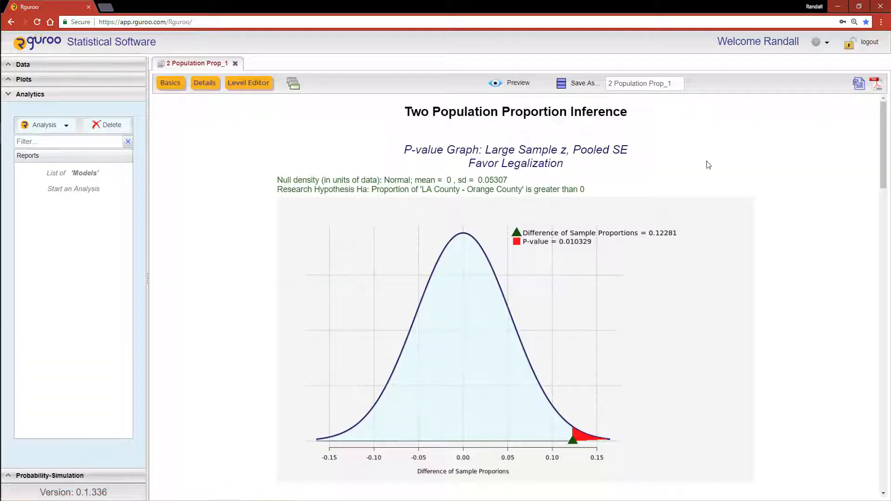
{"action": "scroll", "scroll_direction": "down", "scroll_amount": 3}
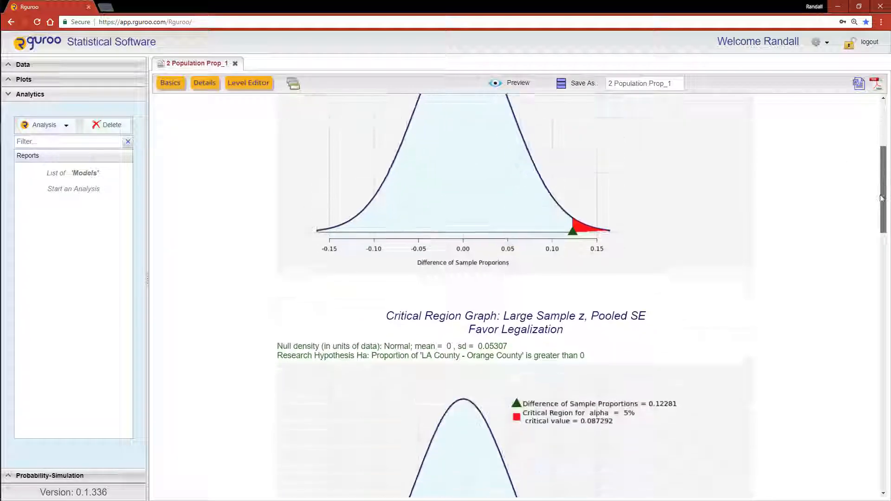
{"action": "scroll", "scroll_direction": "down", "scroll_amount": 3}
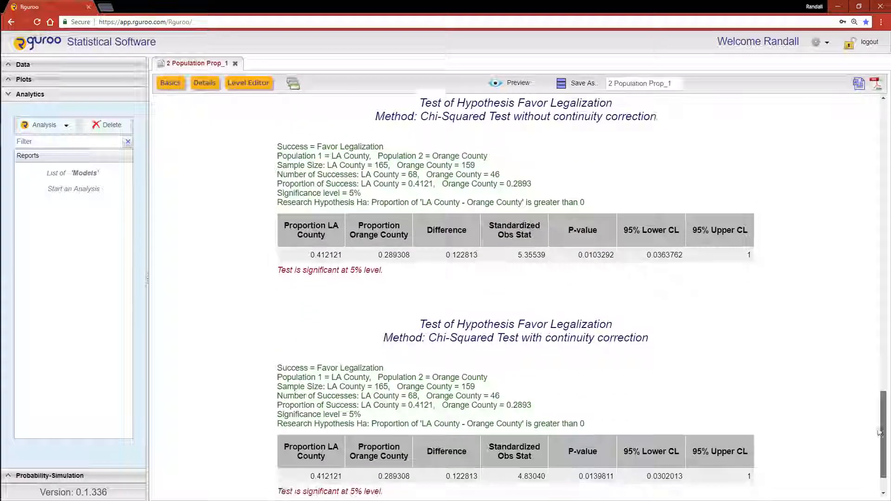
{"action": "scroll", "scroll_direction": "down", "scroll_amount": 3}
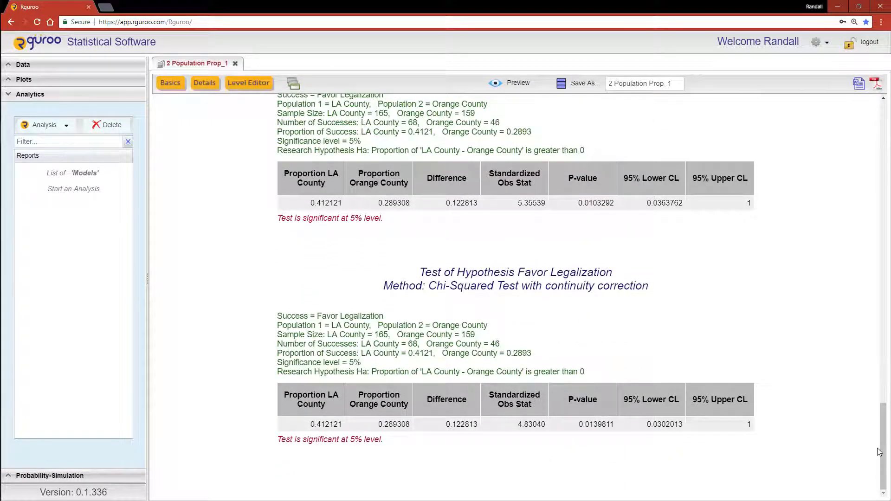